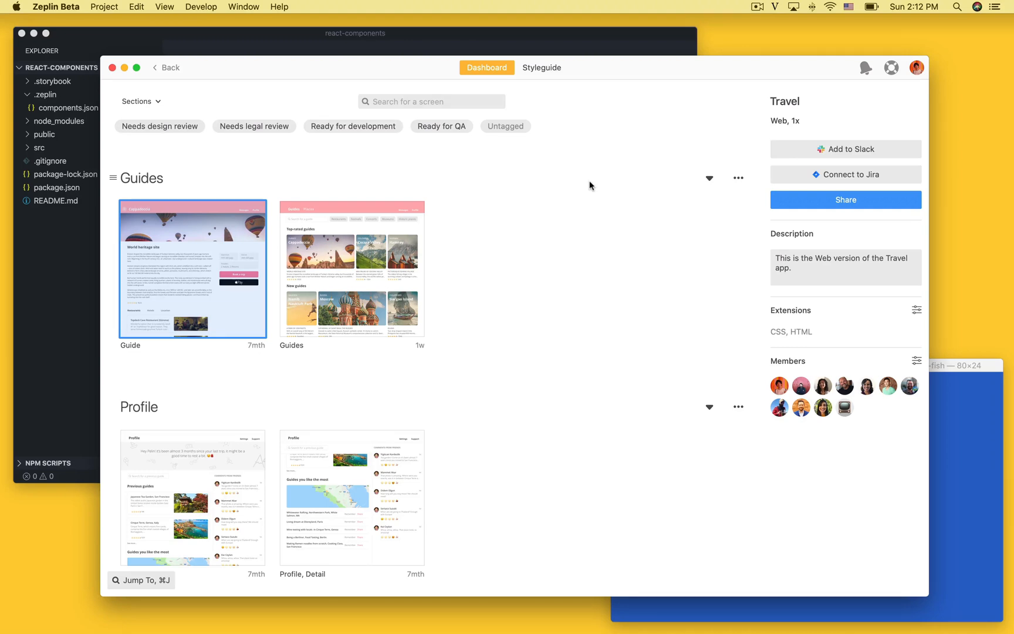
- Browse the styleguide, return to the dashboard, enter the Guide screen and select the Book a trip button layer
{"action": "left_click", "coordinate": [542, 67]}
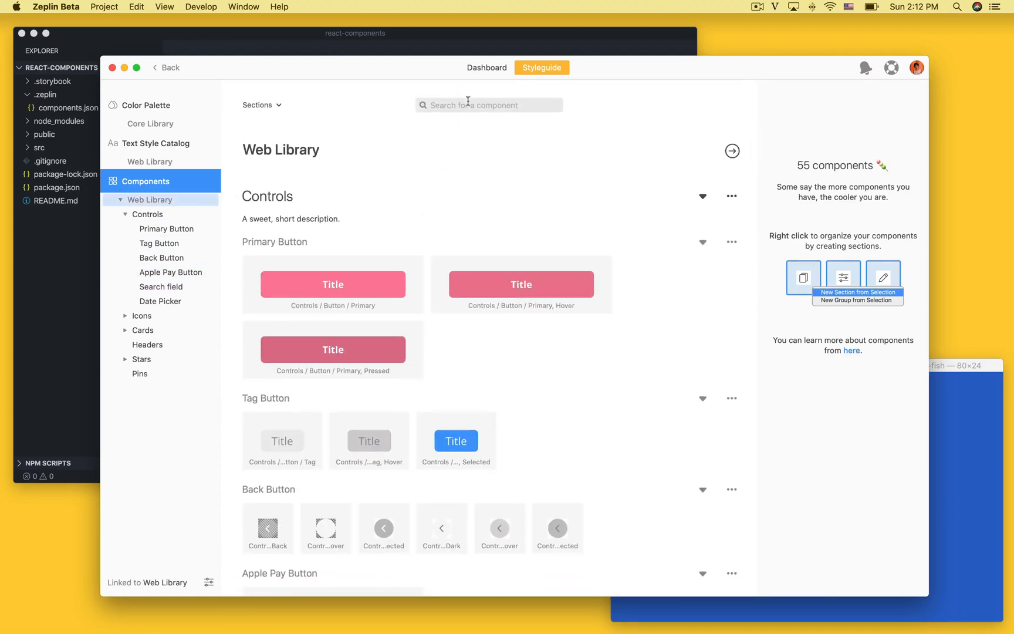
{"action": "left_click", "coordinate": [486, 67]}
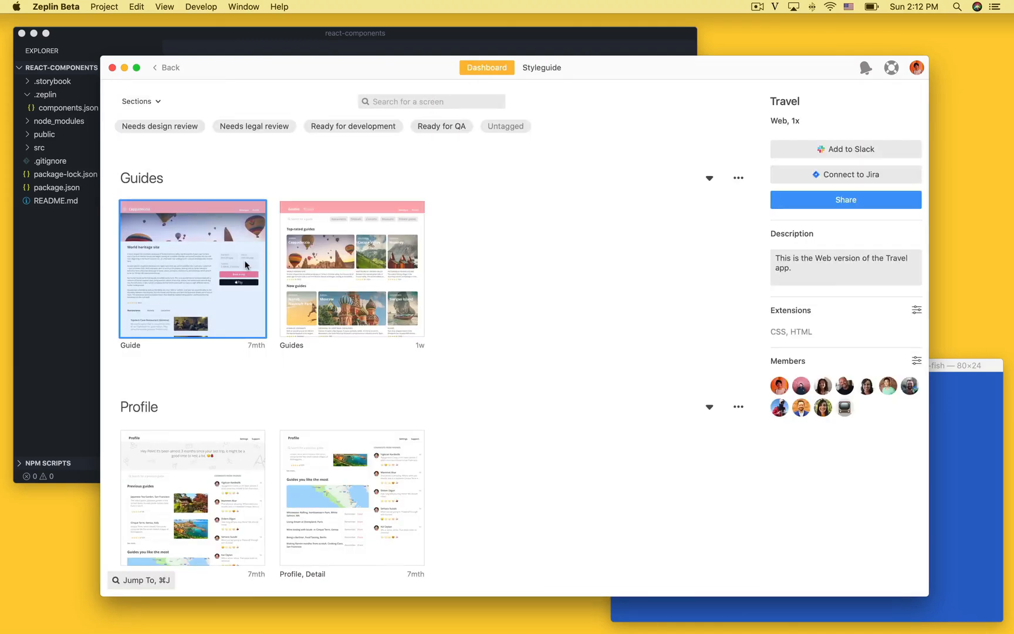
{"action": "double_click", "coordinate": [193, 269]}
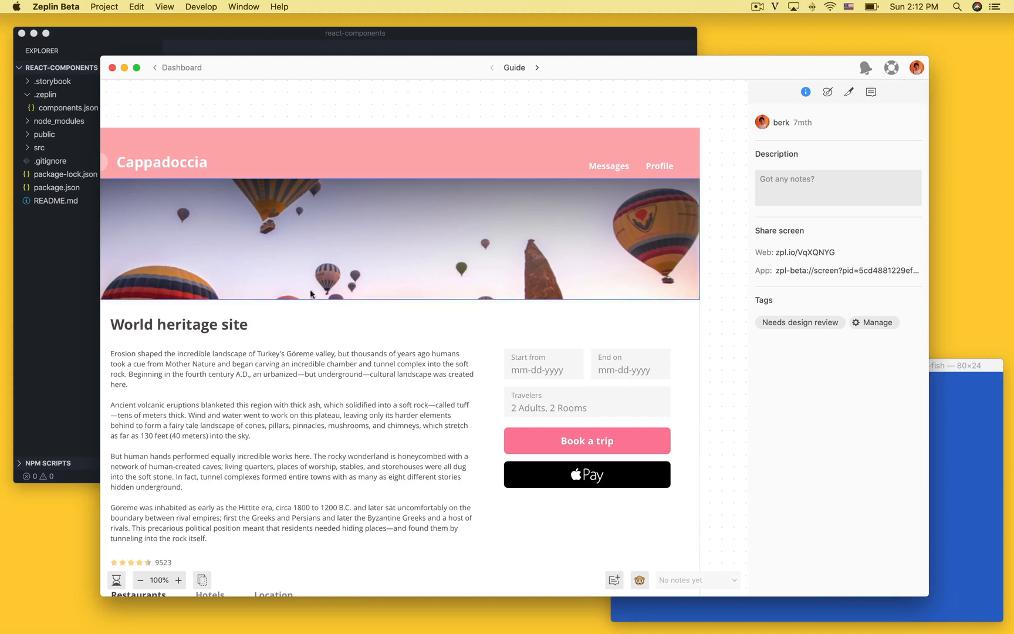
{"action": "left_click", "coordinate": [586, 440]}
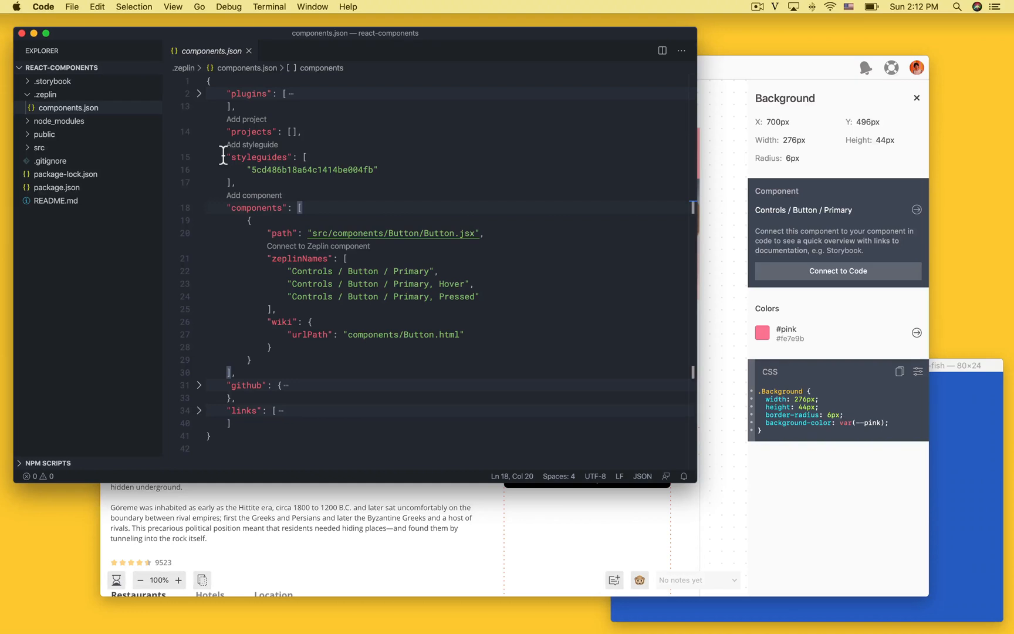
- Highlight the components and Button entries in components.json, then bring up Quick Open (Cmd+P)
{"action": "double_click", "coordinate": [256, 207]}
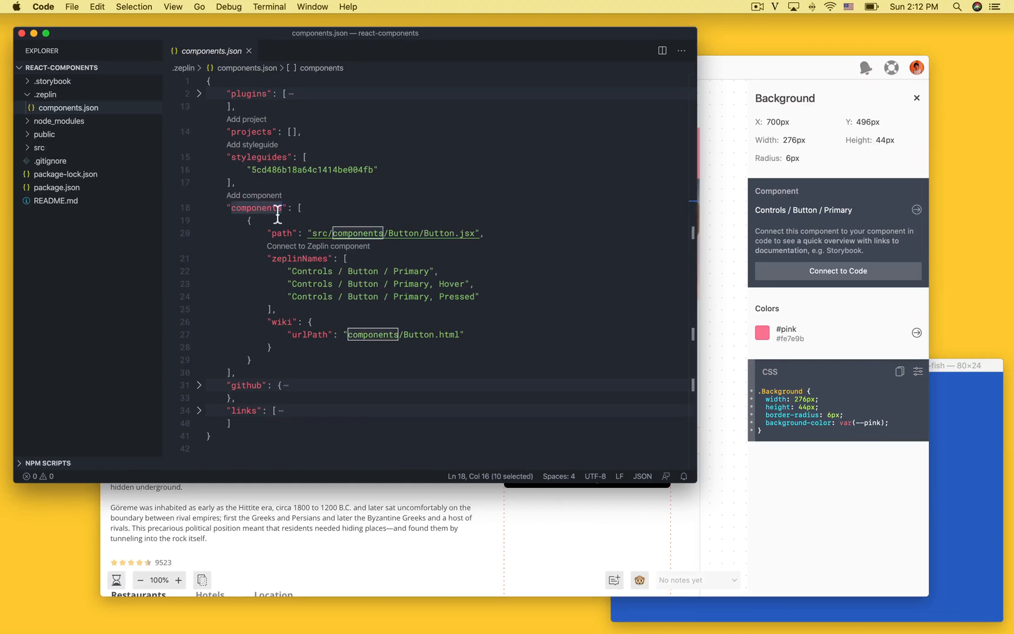
{"action": "left_click", "coordinate": [428, 234]}
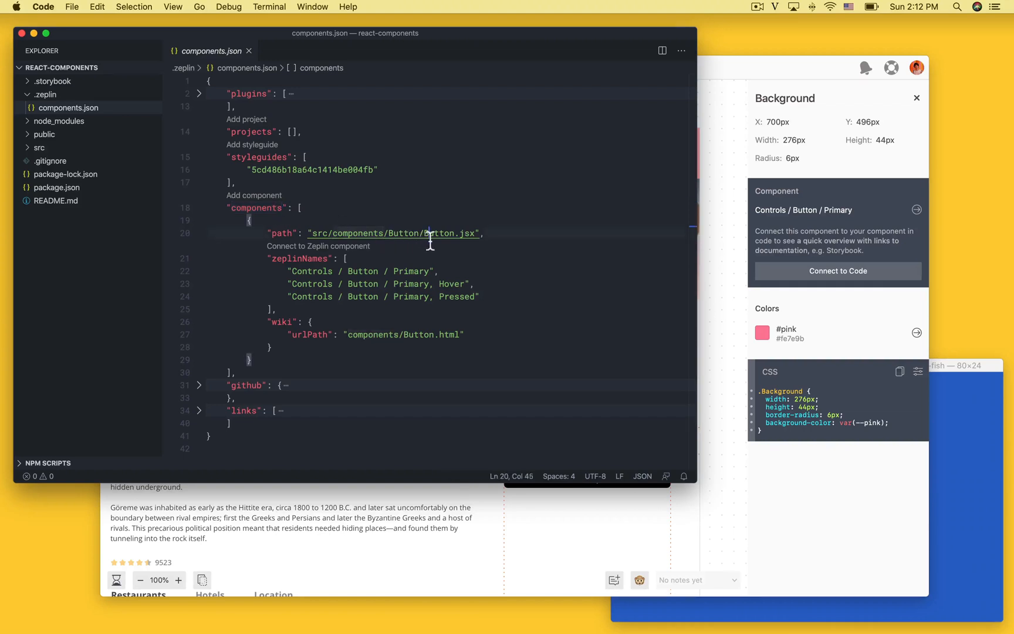
{"action": "double_click", "coordinate": [401, 232]}
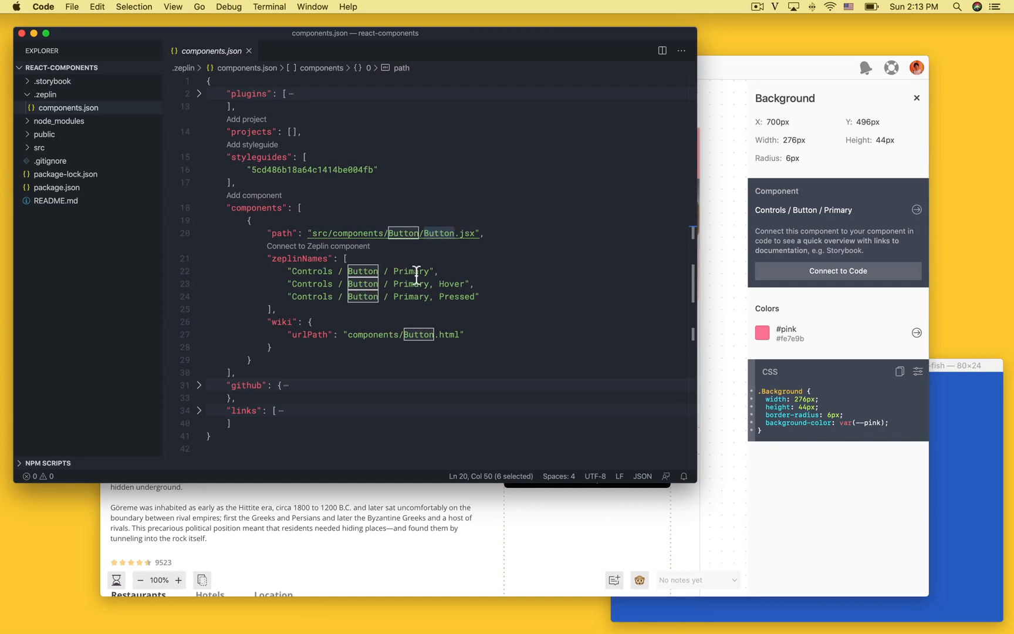
{"action": "mouse_move", "coordinate": [402, 271]}
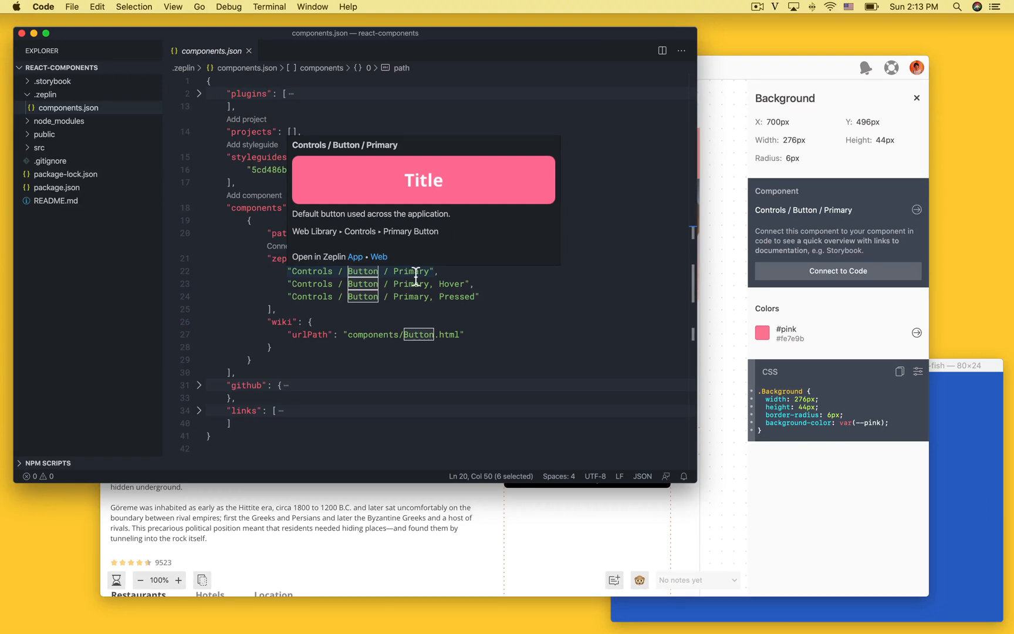
{"action": "key", "text": "cmd+p"}
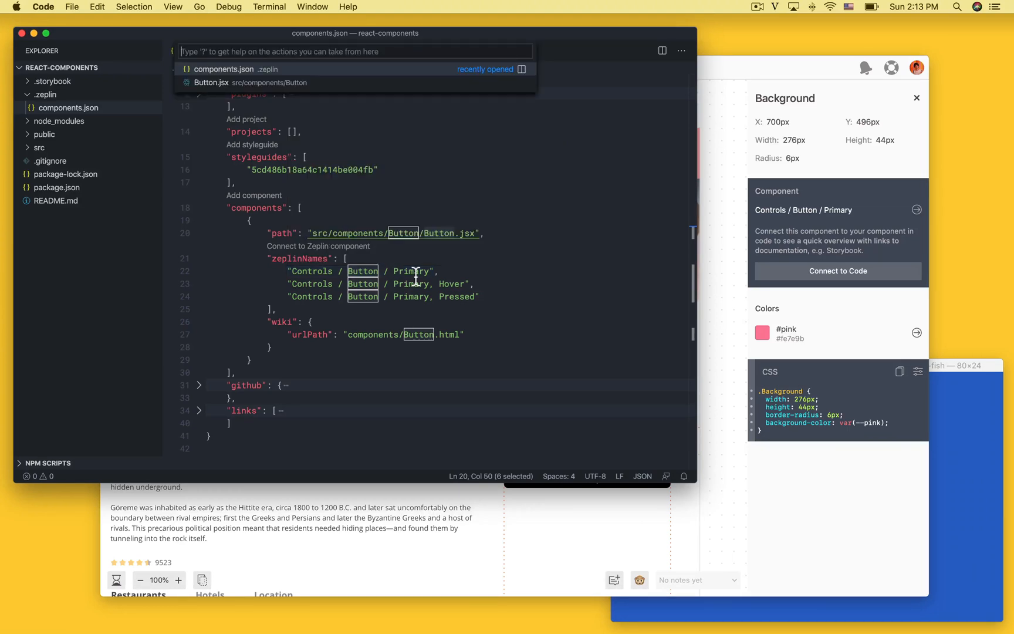
- Load Button.jsx from the Quick Open list and scroll through its component code
{"action": "left_click", "coordinate": [212, 82]}
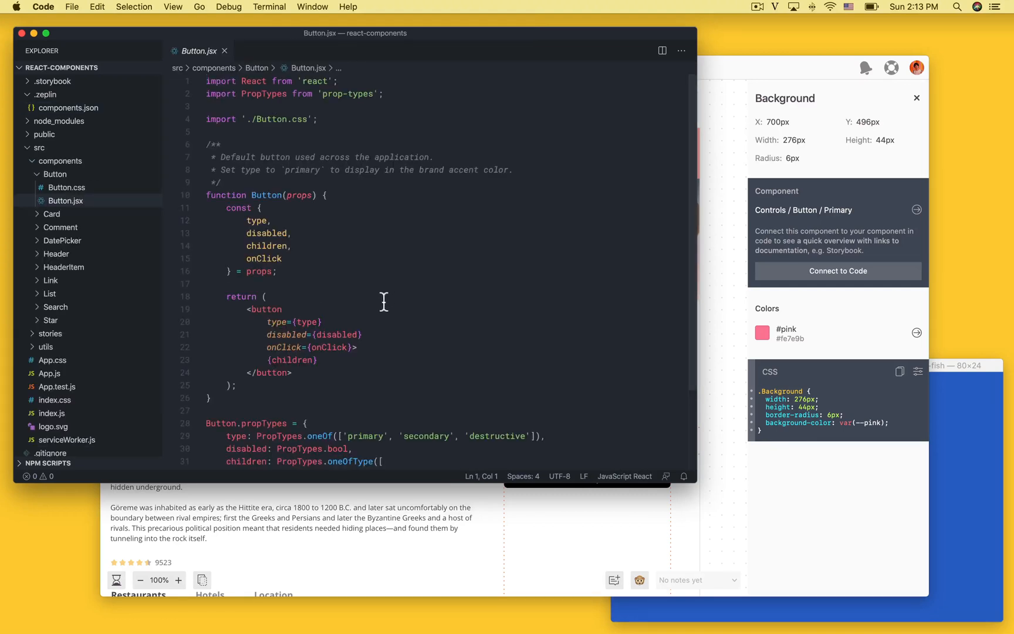
{"action": "scroll", "scroll_direction": "down", "scroll_amount": 3}
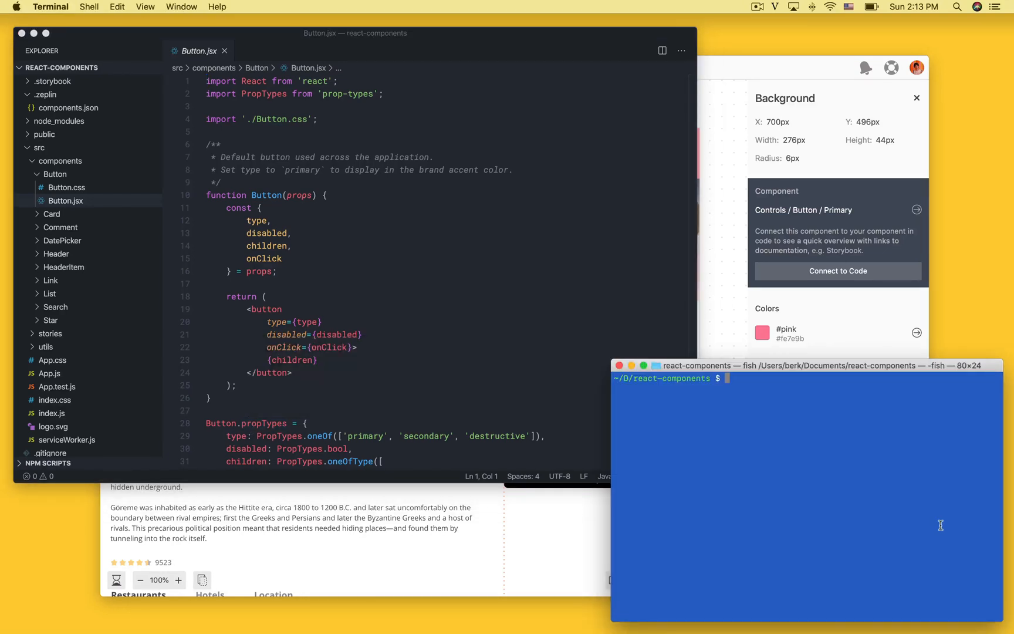
- Run 'zeplin connect' in the terminal from the react-components folder
{"action": "type", "text": "zeplin connect"}
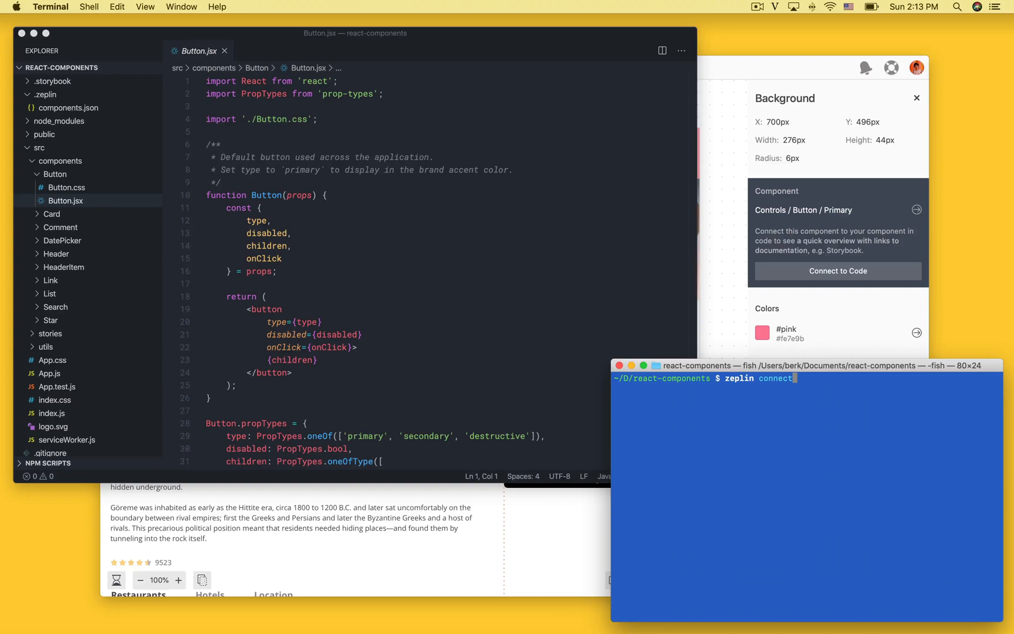
{"action": "key", "text": "Return"}
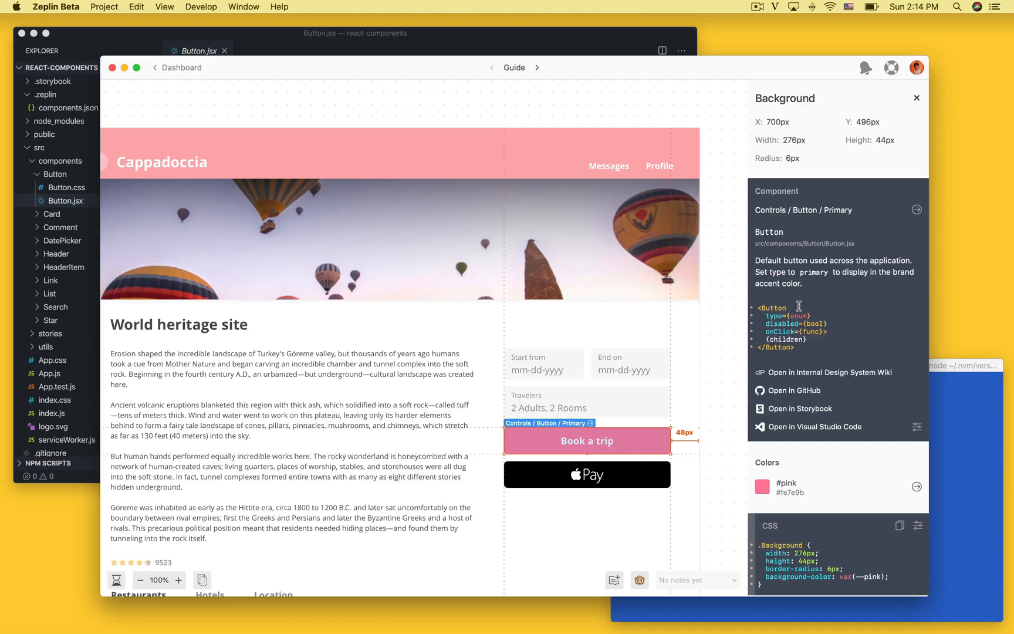
{"action": "mouse_move", "coordinate": [804, 427]}
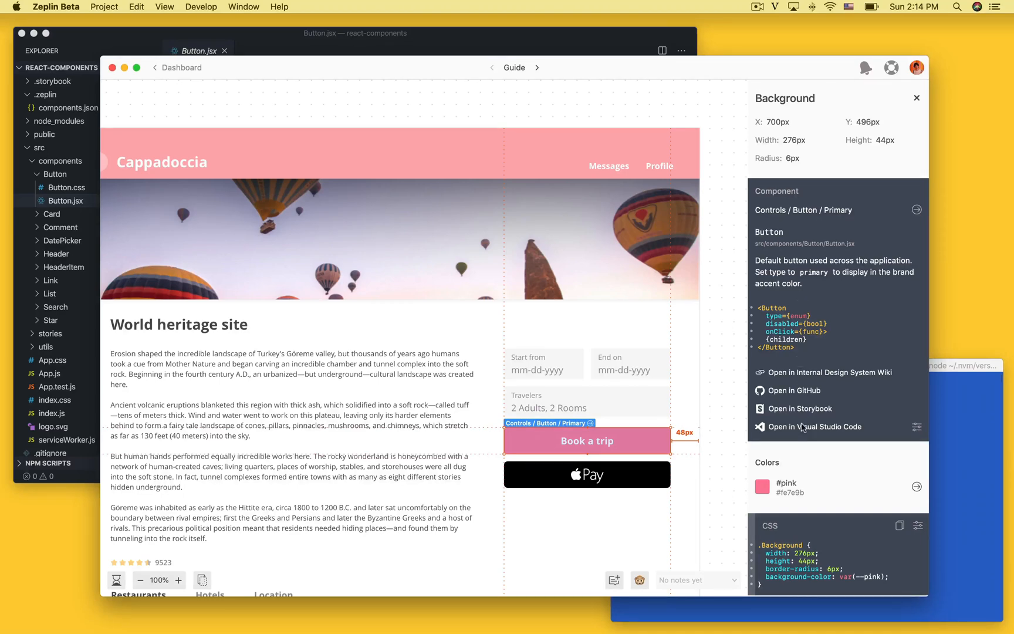
- Use Open in Visual Studio Code from the sidebar's Component section to load Button.jsx
{"action": "left_click", "coordinate": [814, 426]}
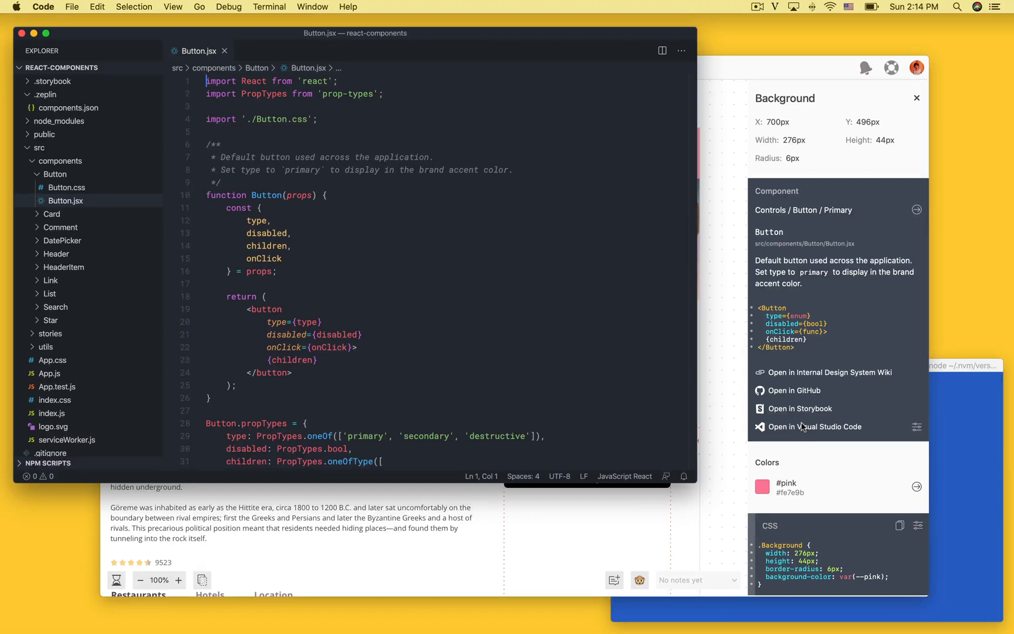
{"action": "mouse_move", "coordinate": [834, 372]}
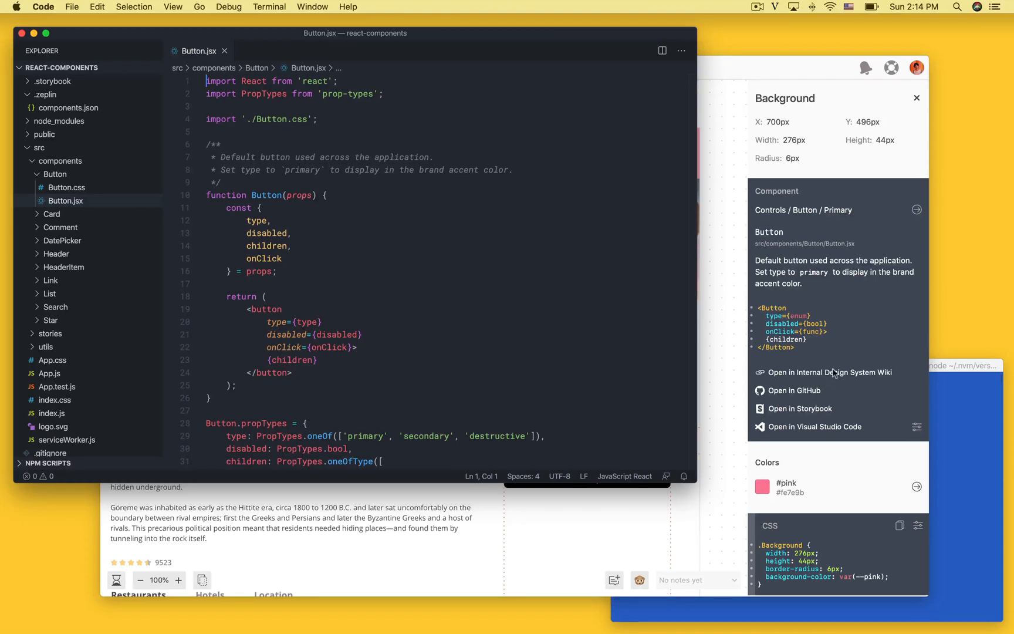
{"action": "mouse_move", "coordinate": [816, 390]}
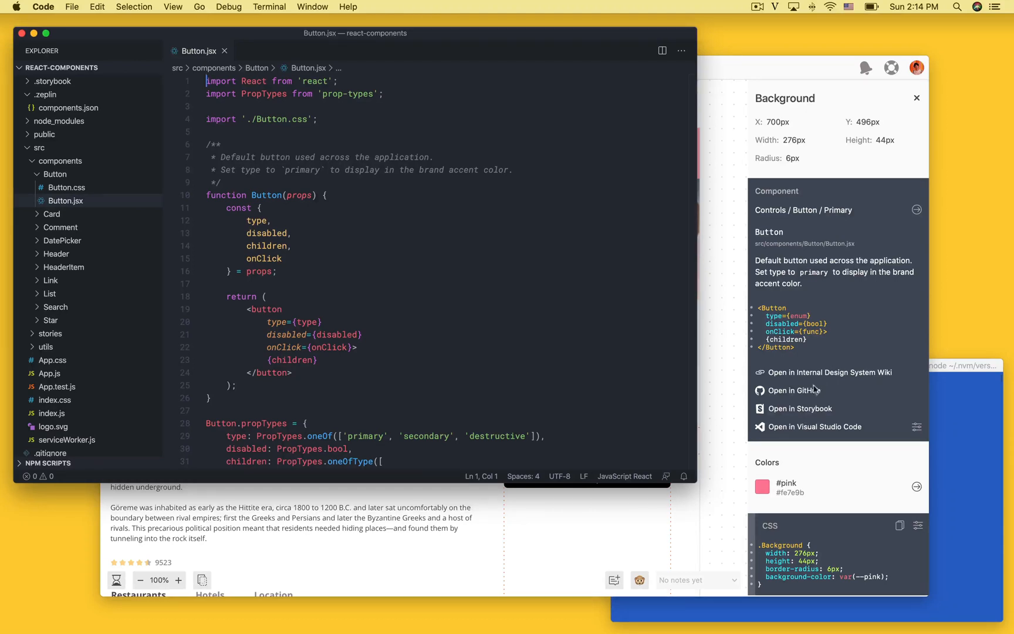
{"action": "mouse_move", "coordinate": [808, 396]}
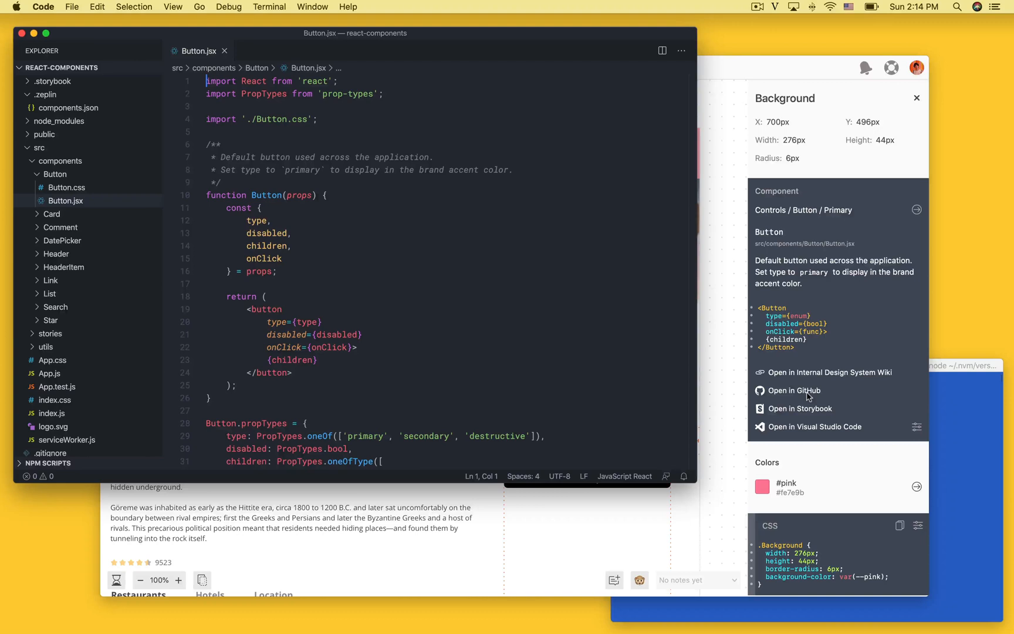
{"action": "mouse_move", "coordinate": [632, 325]}
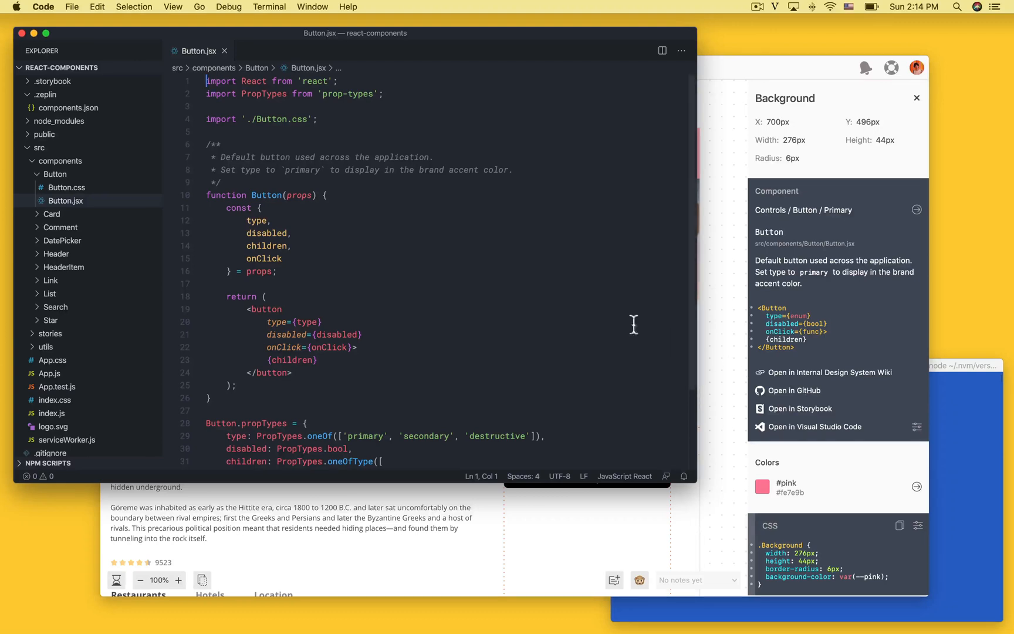
{"action": "left_click", "coordinate": [67, 108]}
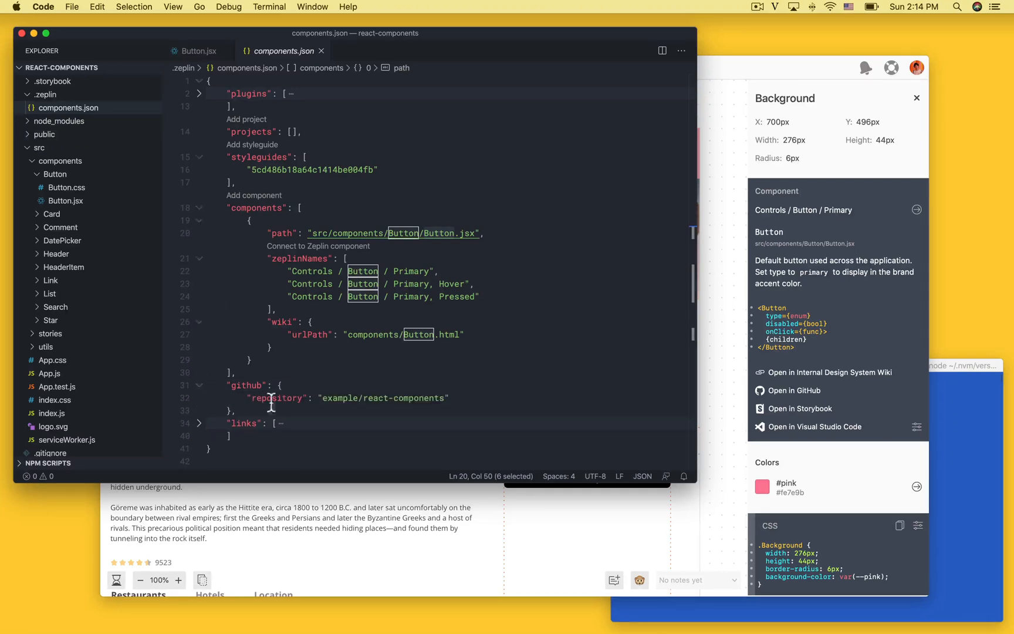
{"action": "mouse_move", "coordinate": [304, 412]}
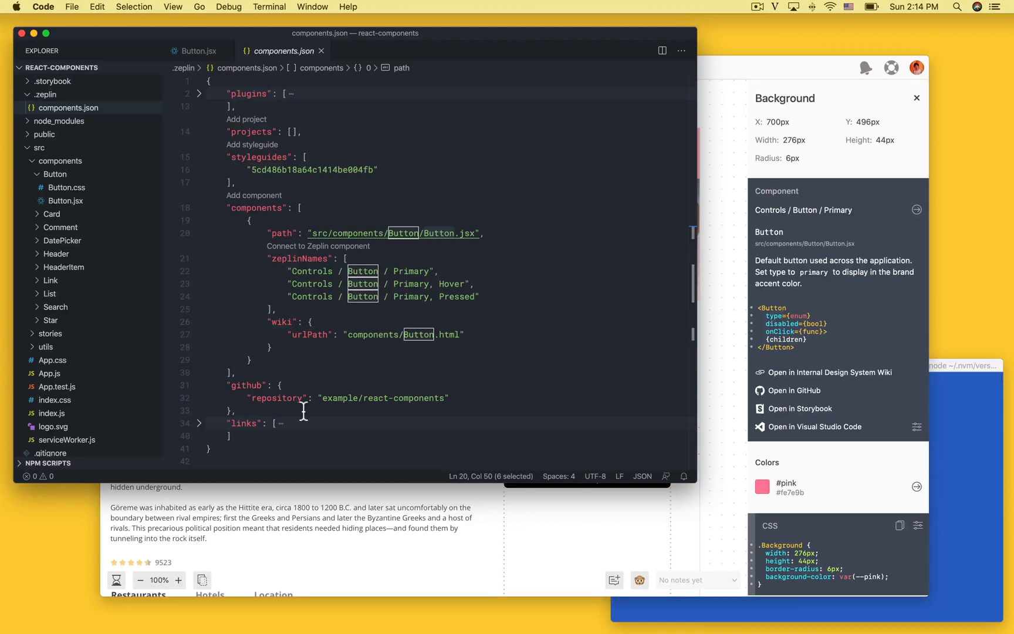
- Expand the links section of components.json to show the Internal Design System Wiki entry
{"action": "left_click", "coordinate": [199, 423]}
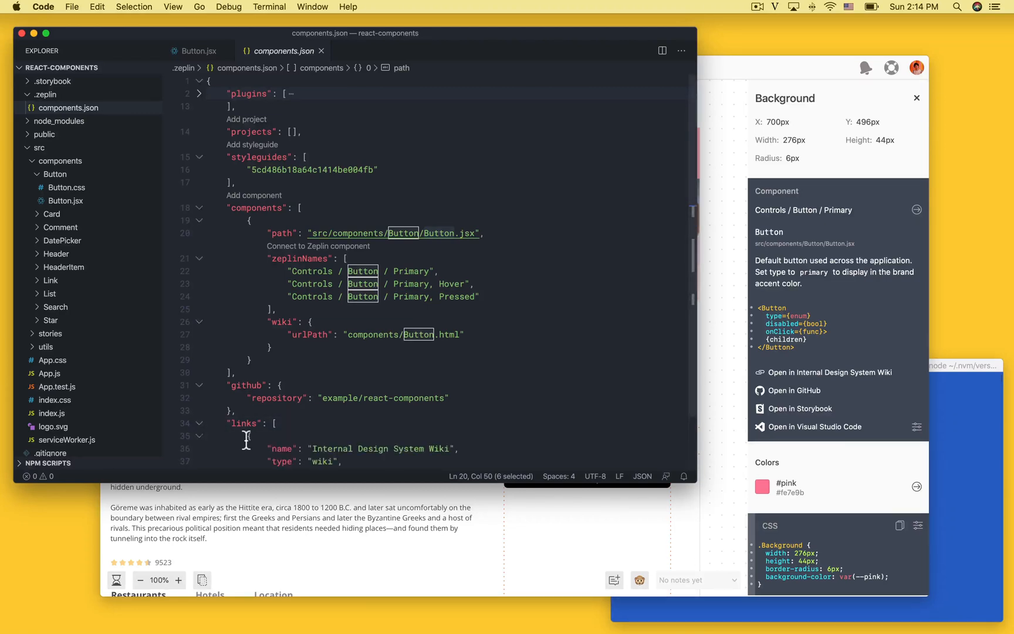
{"action": "scroll", "scroll_direction": "down", "scroll_amount": 3}
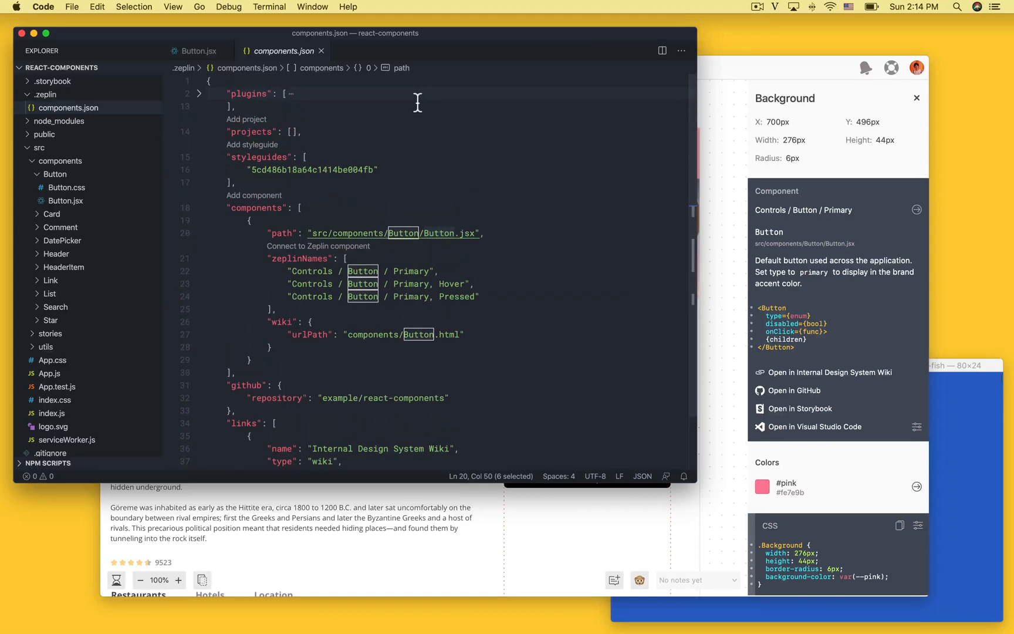
- Expand the plugins section and highlight the react and storybook plugin names
{"action": "left_click", "coordinate": [200, 93]}
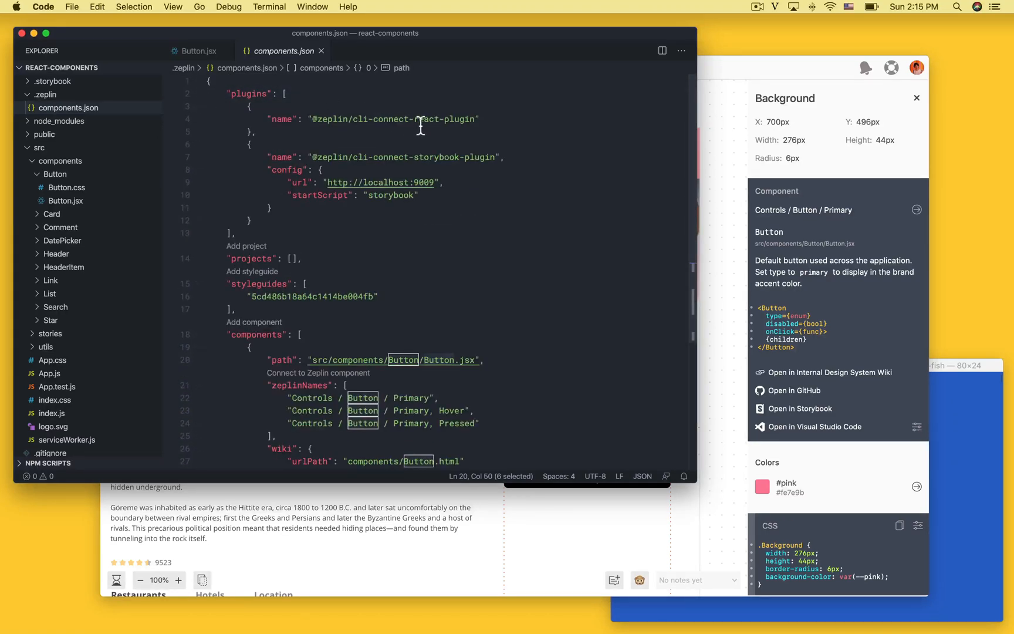
{"action": "left_click", "coordinate": [423, 118]}
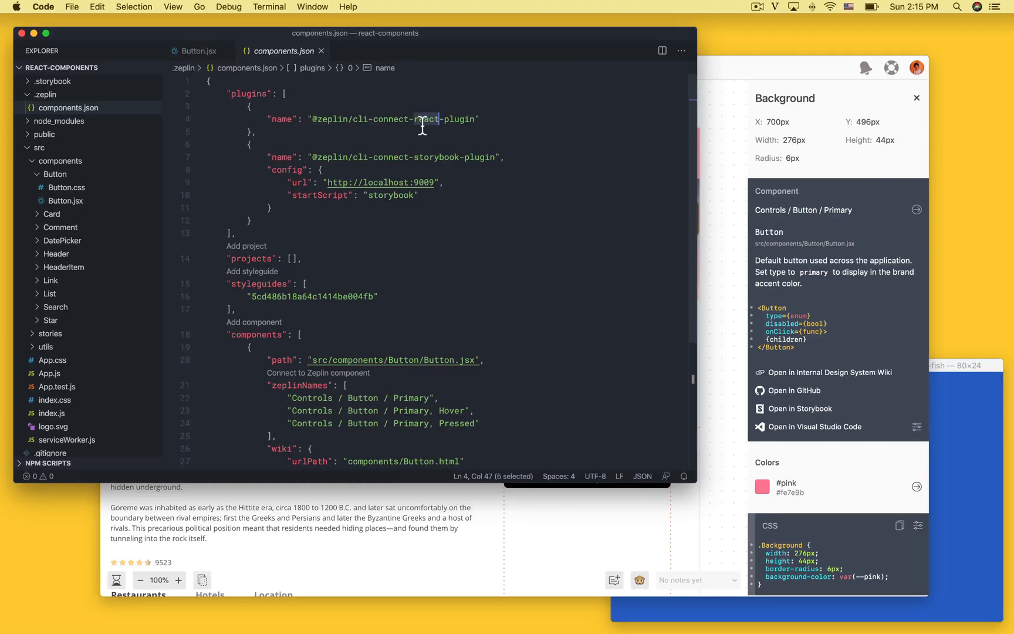
{"action": "double_click", "coordinate": [440, 156]}
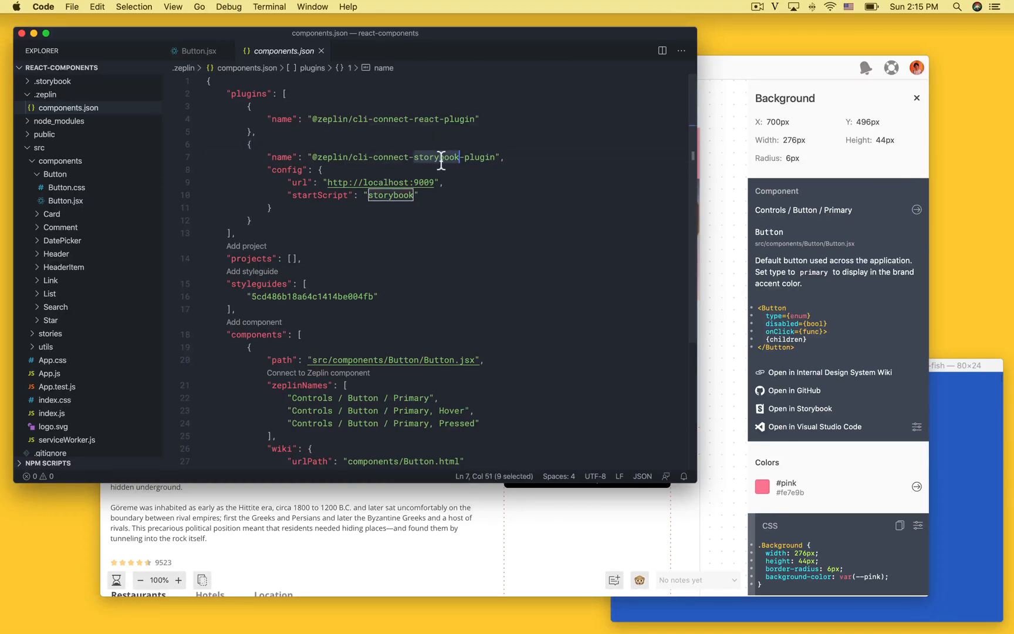